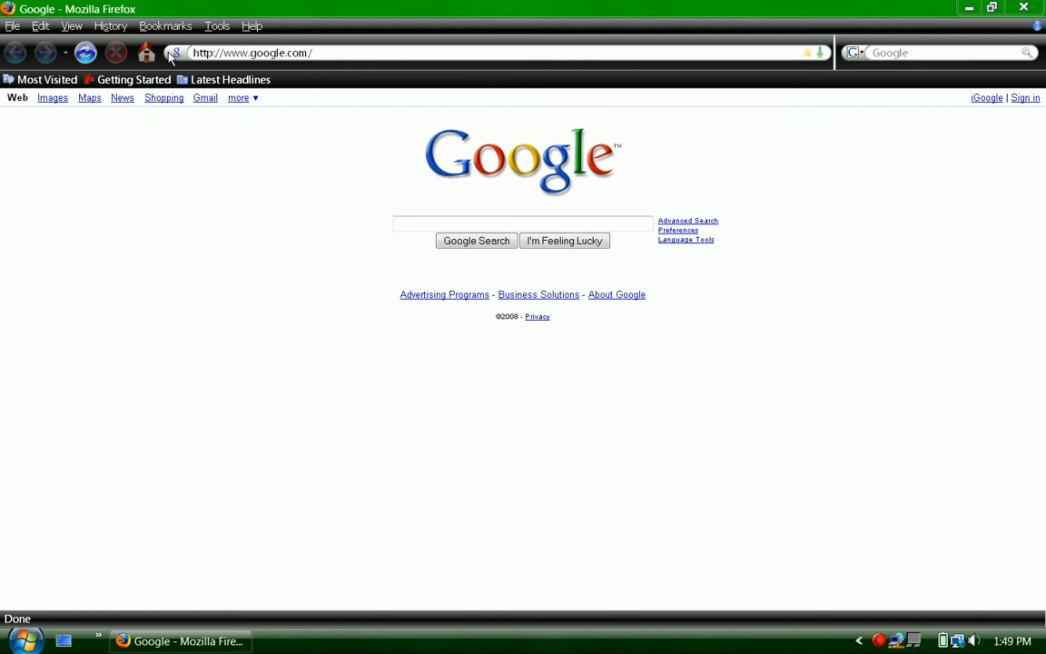
{"action": "mouse_move", "coordinate": [787, 67]}
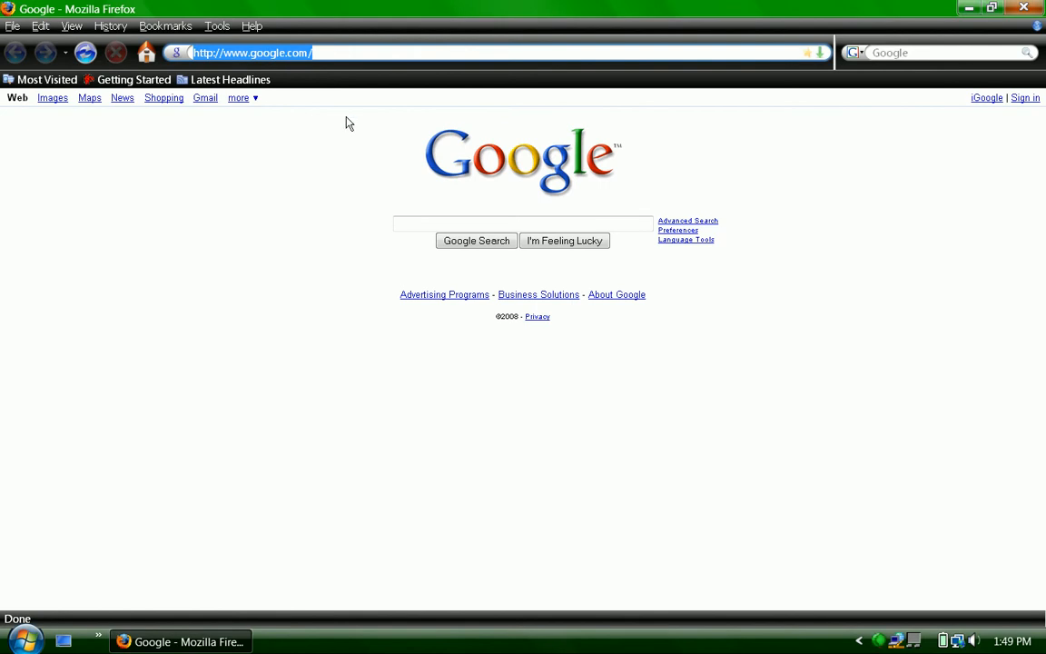
Enter 'firefox' in the address bar to load the mozilla.com/firefox product page
{"action": "type", "text": "firefox/"}
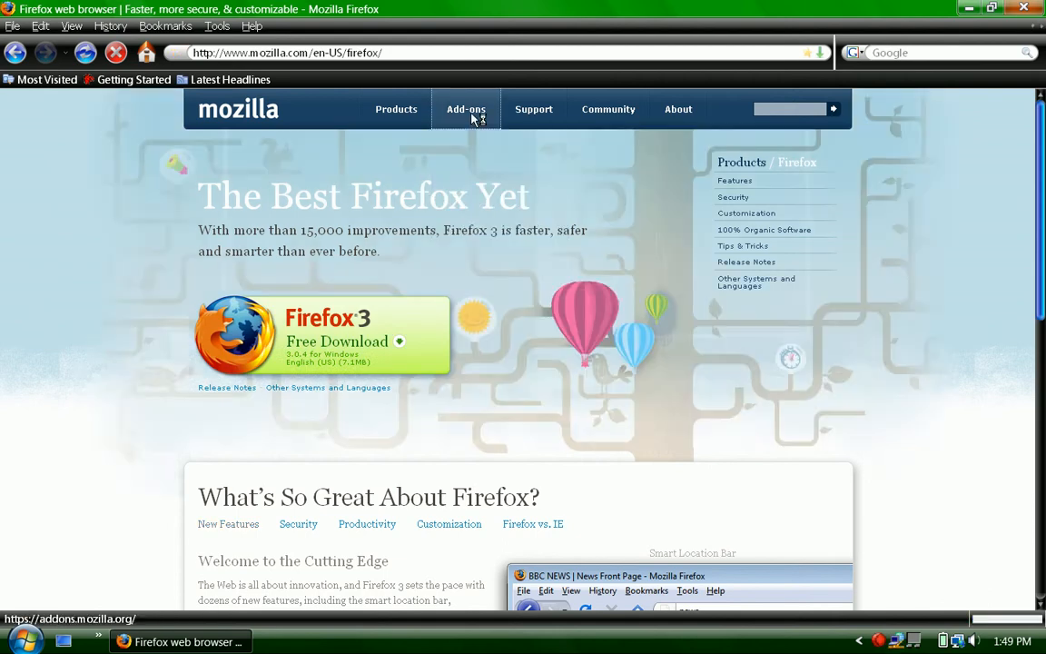
Go to the Firefox Add-ons site and browse its Themes category
{"action": "left_click", "coordinate": [466, 109]}
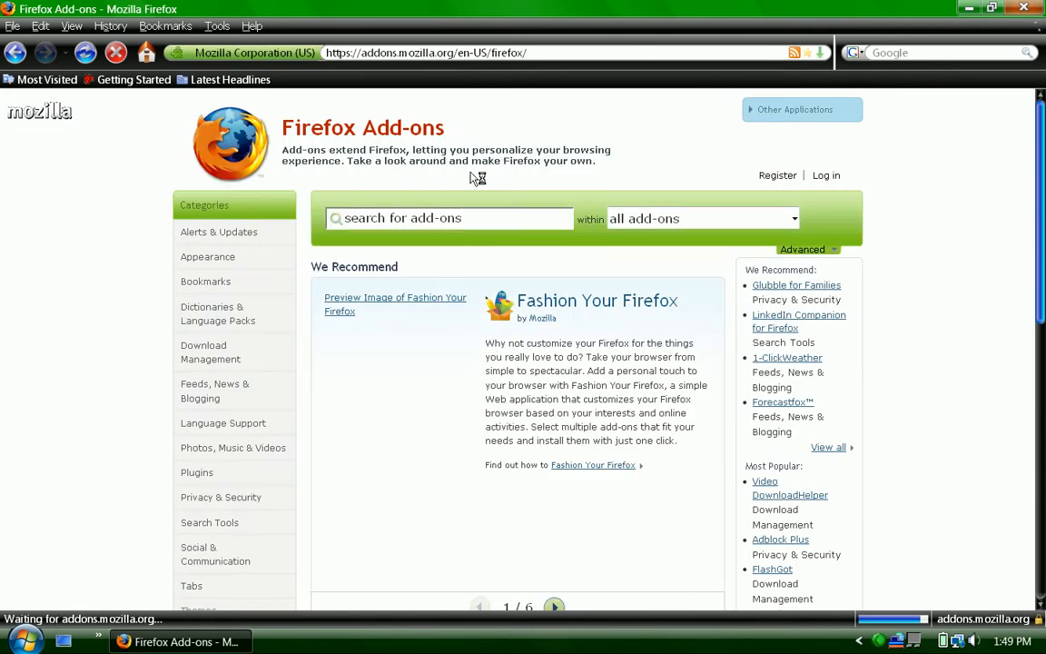
{"action": "scroll", "scroll_direction": "down", "scroll_amount": 3}
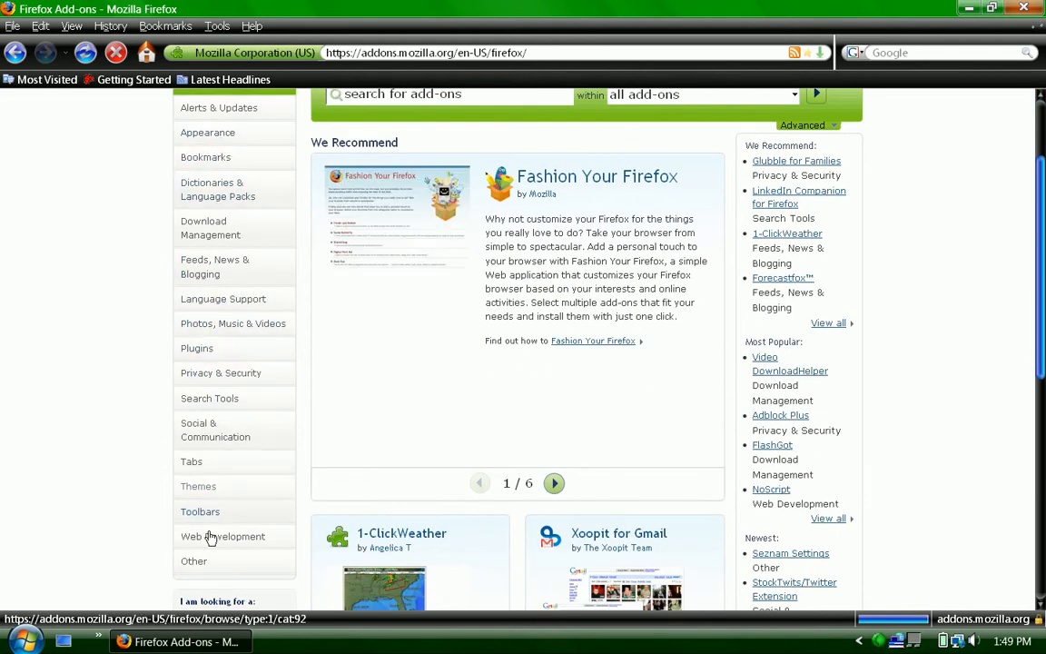
{"action": "left_click", "coordinate": [198, 486]}
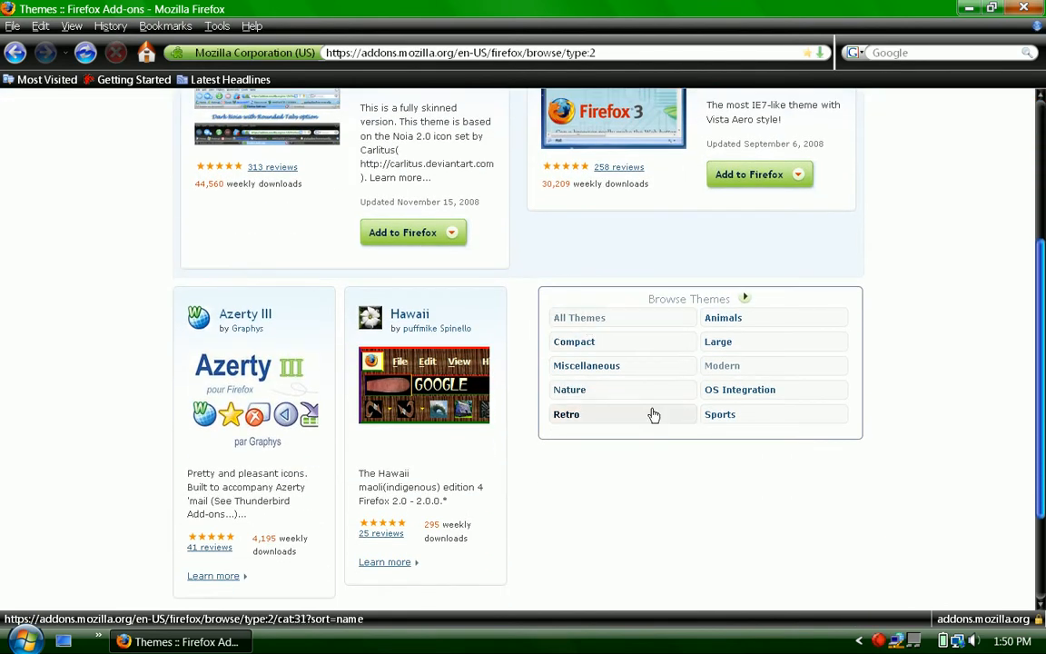
List all themes by name, find Abaca classic, and cancel its Software Installation prompt
{"action": "left_click", "coordinate": [579, 317]}
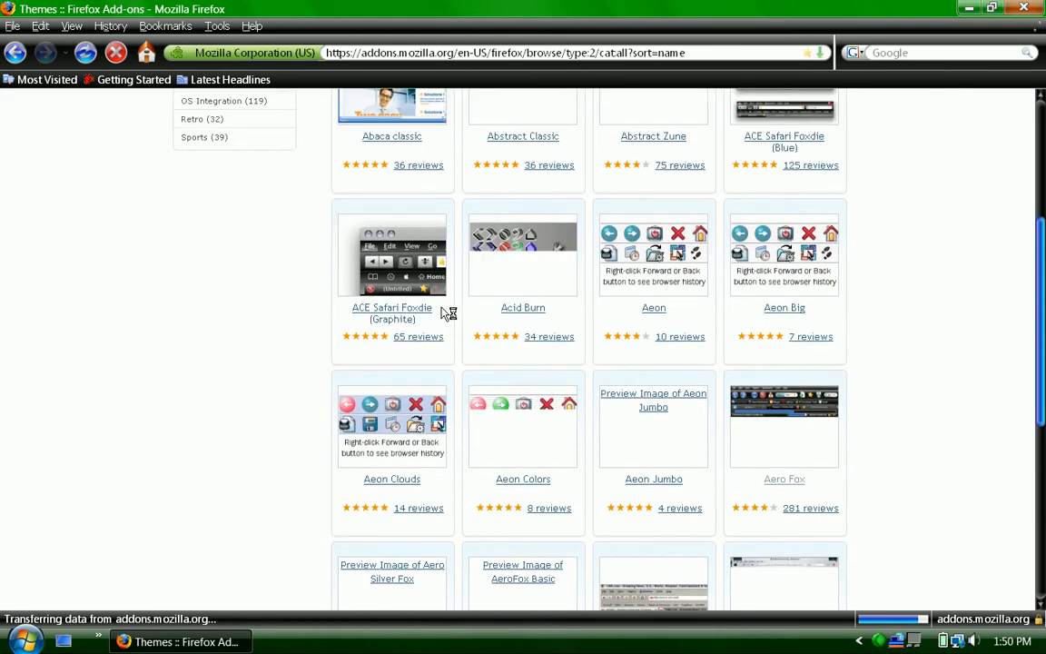
{"action": "scroll", "scroll_direction": "down", "scroll_amount": 3}
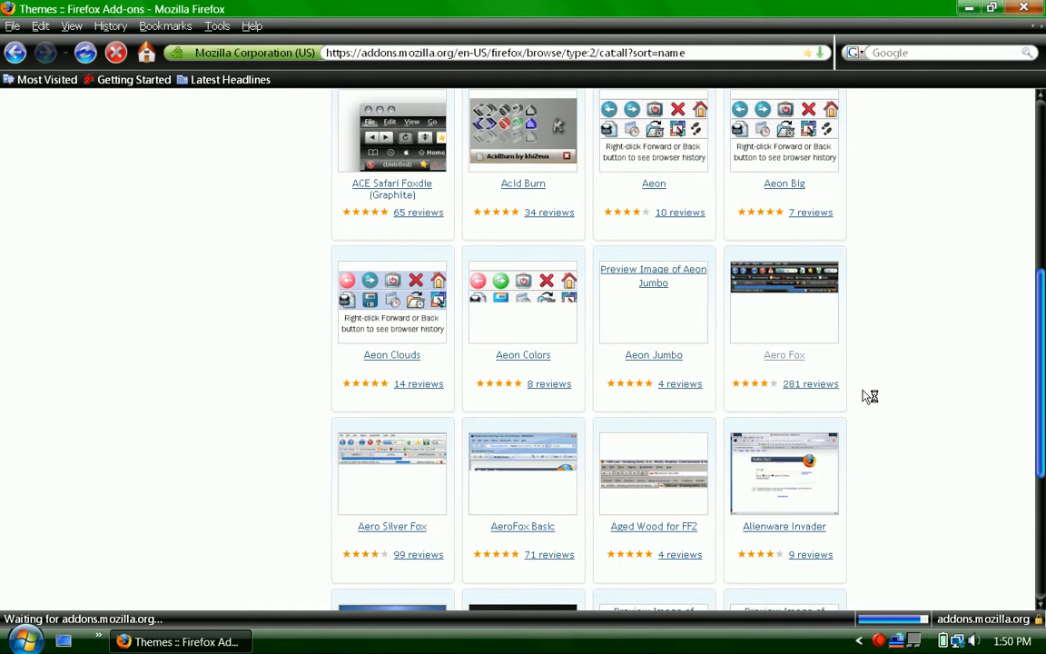
{"action": "scroll", "scroll_direction": "down", "scroll_amount": 3}
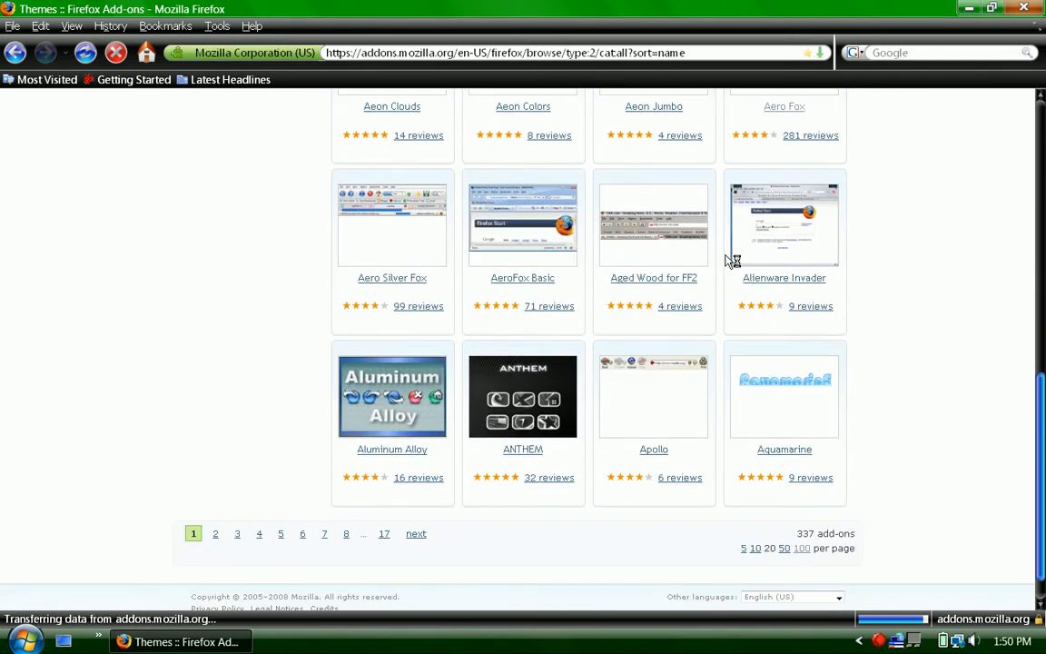
{"action": "scroll", "scroll_direction": "up", "scroll_amount": 3}
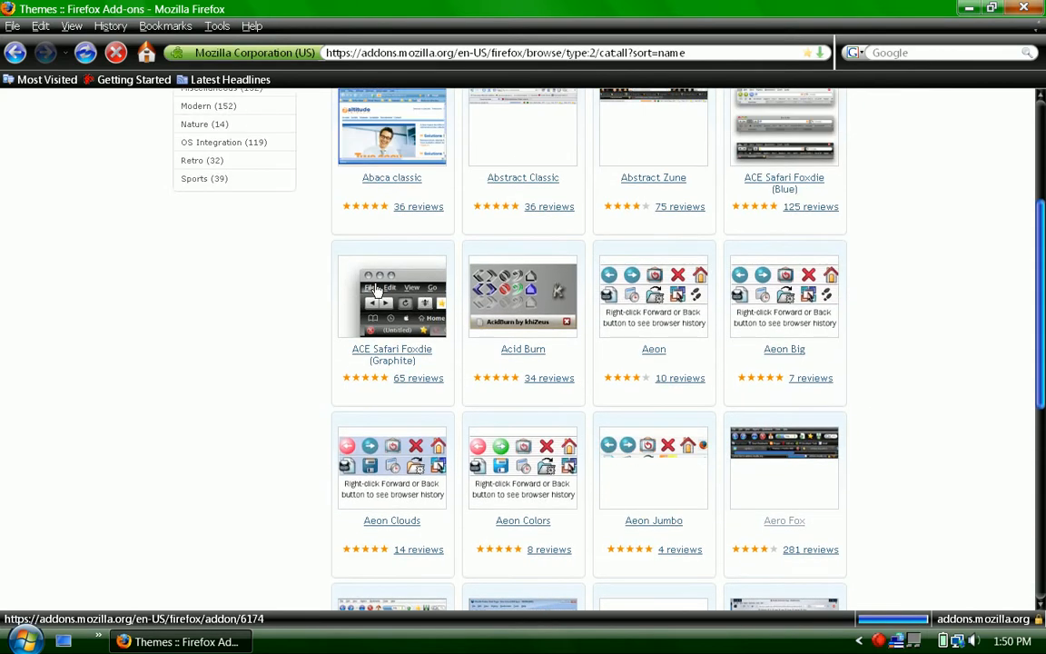
{"action": "scroll", "scroll_direction": "up", "scroll_amount": 3}
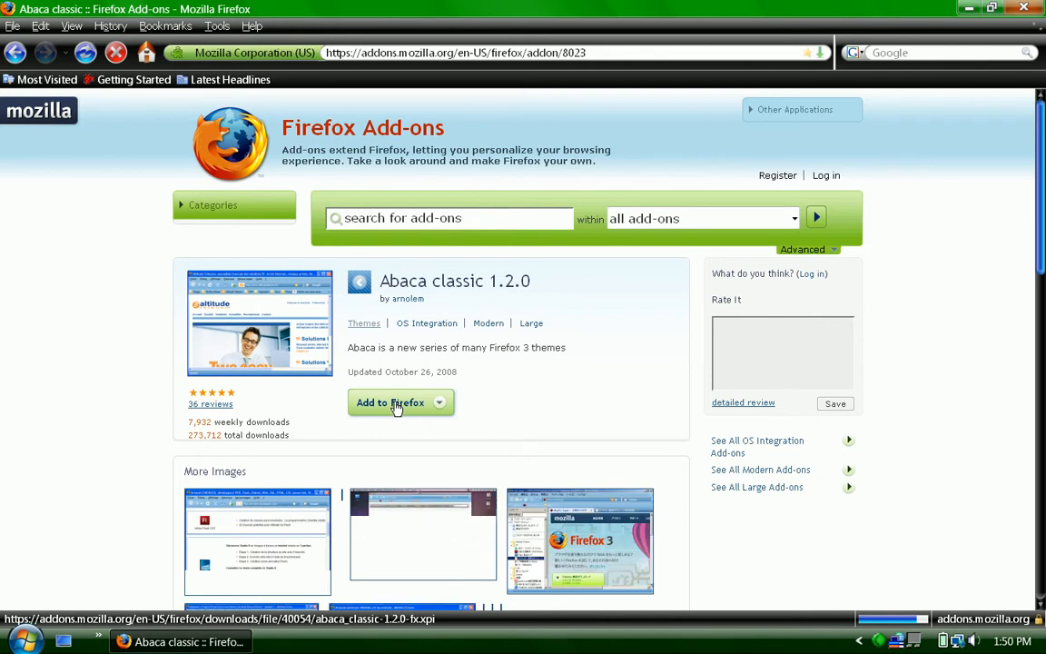
{"action": "scroll", "scroll_direction": "down", "scroll_amount": 3}
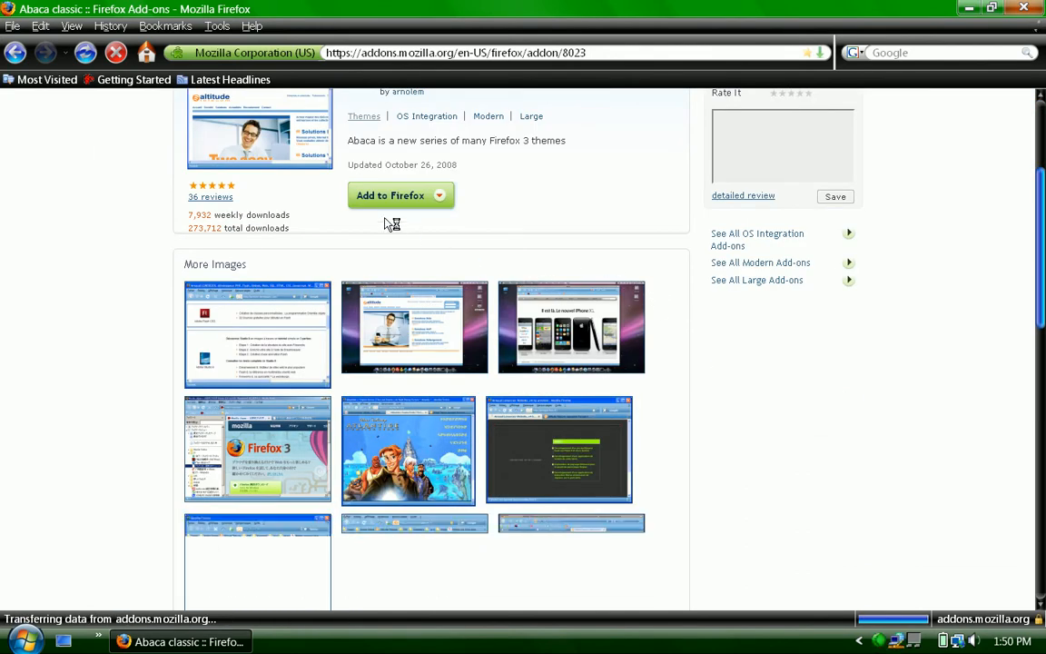
{"action": "left_click", "coordinate": [401, 195]}
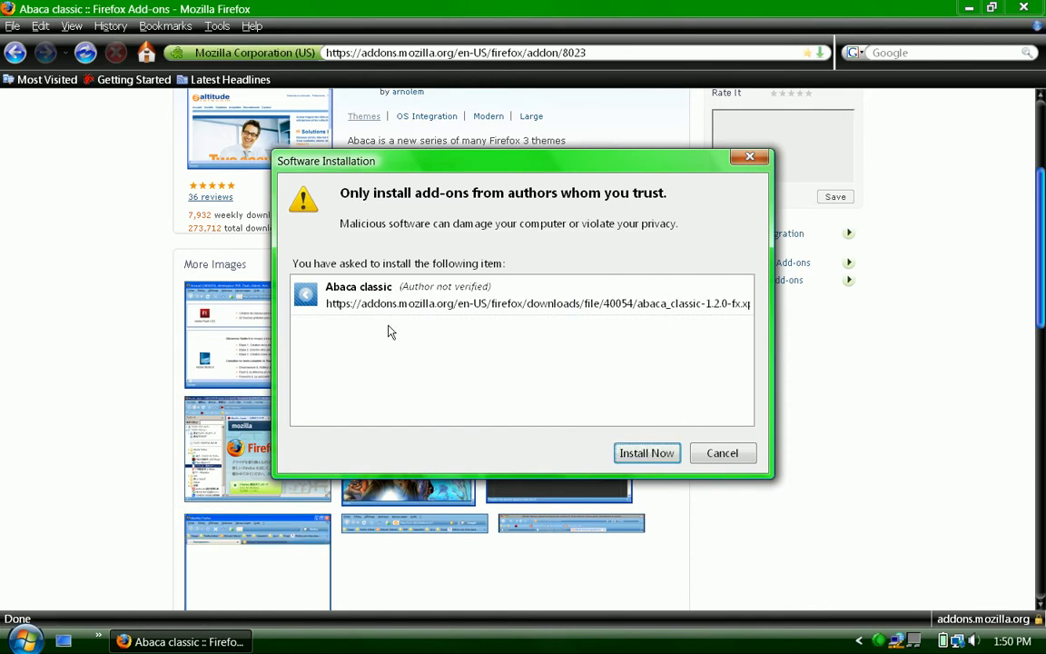
{"action": "mouse_move", "coordinate": [379, 278]}
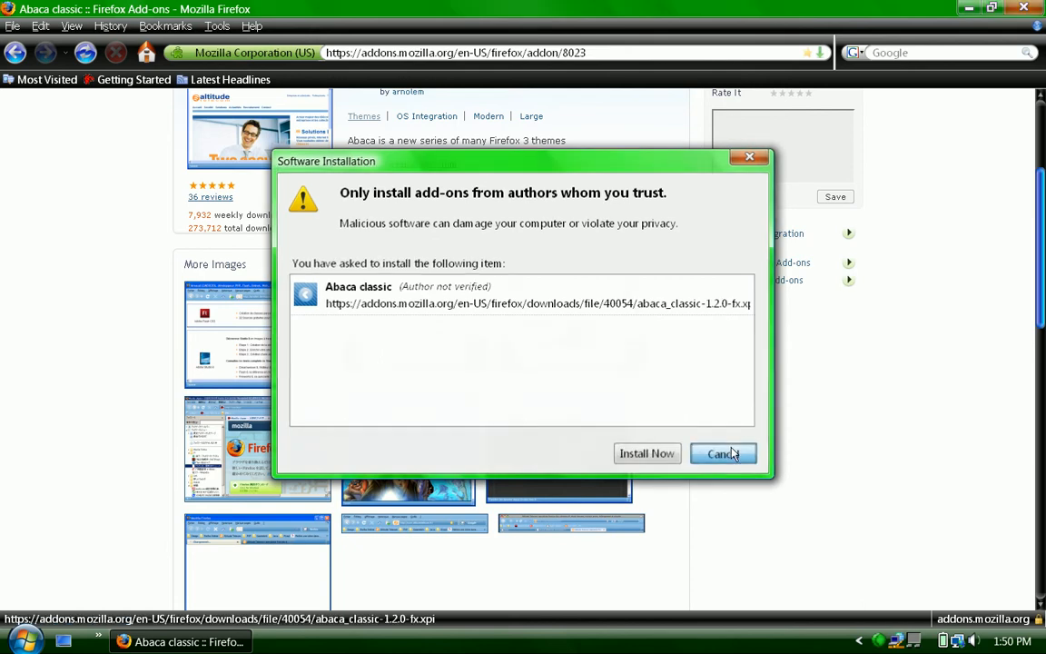
{"action": "left_click", "coordinate": [723, 453]}
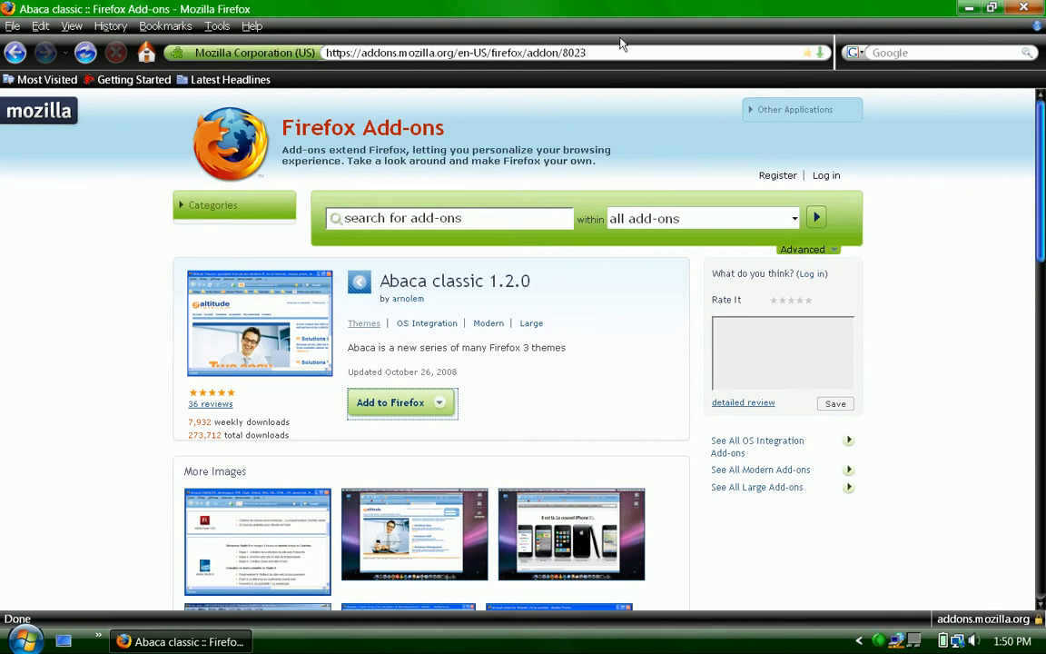
{"action": "scroll", "scroll_direction": "down", "scroll_amount": 3}
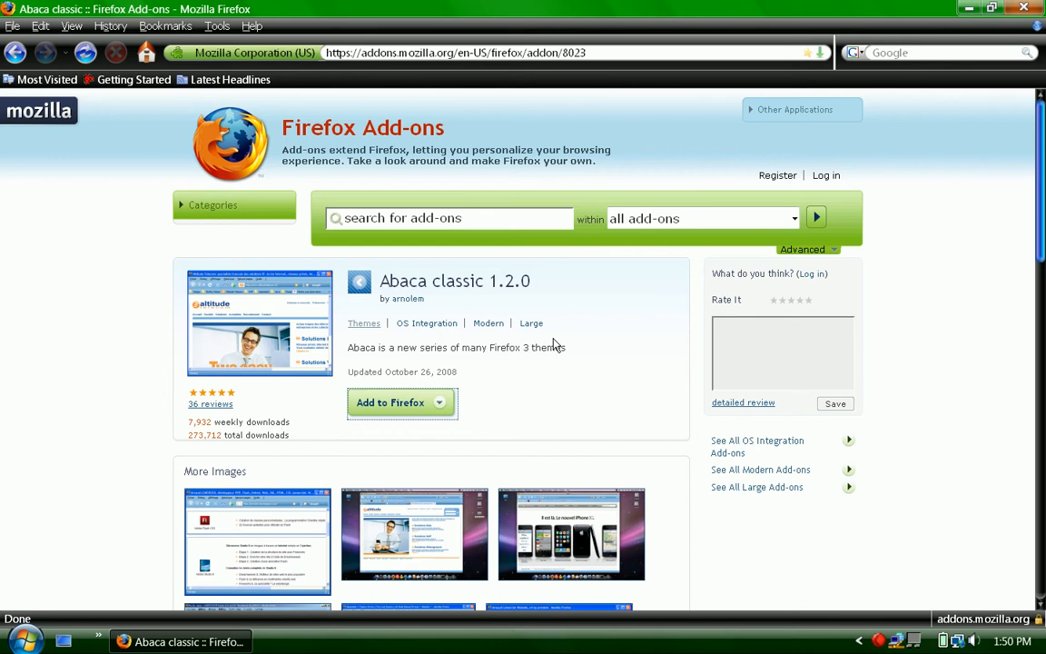
{"action": "mouse_move", "coordinate": [836, 581]}
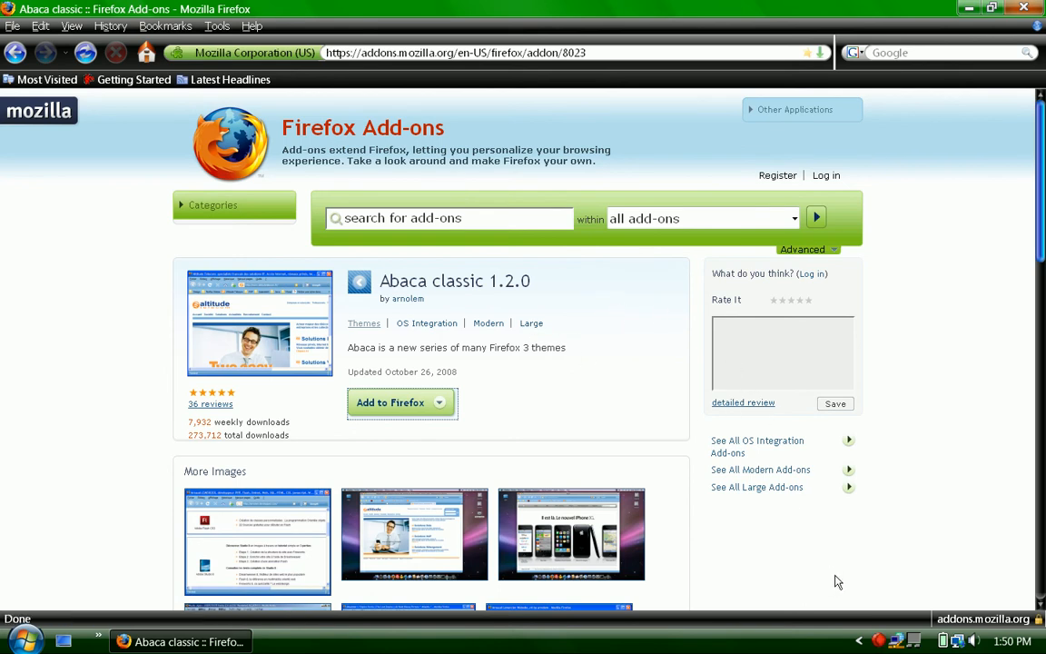